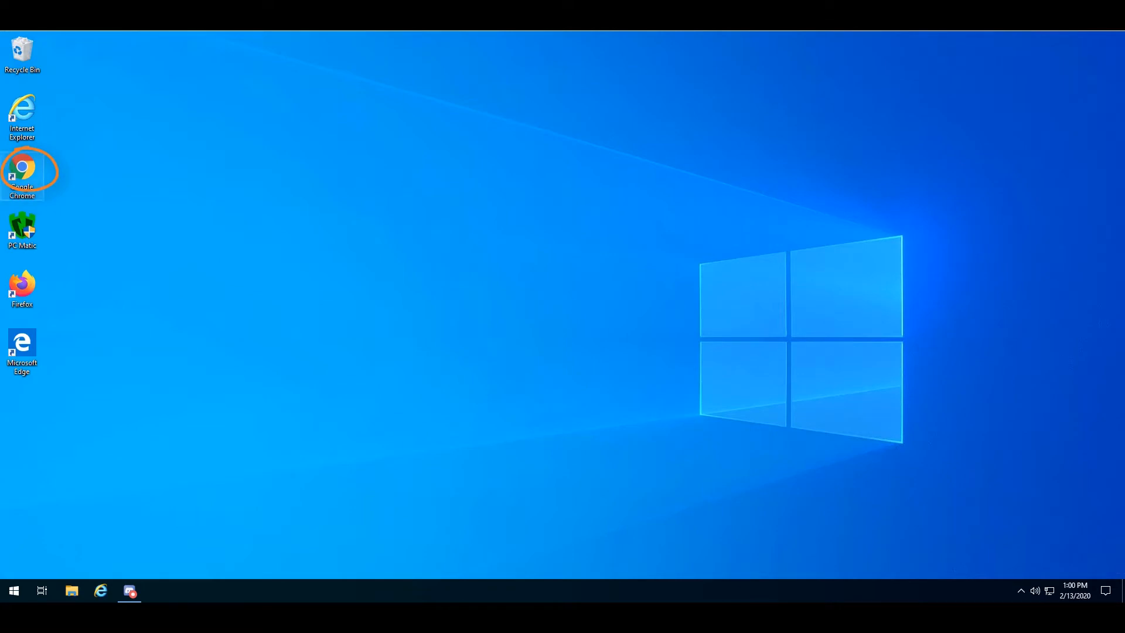
Step: Launch Google Chrome from the desktop shortcut to a new tab page
double_click(21, 170)
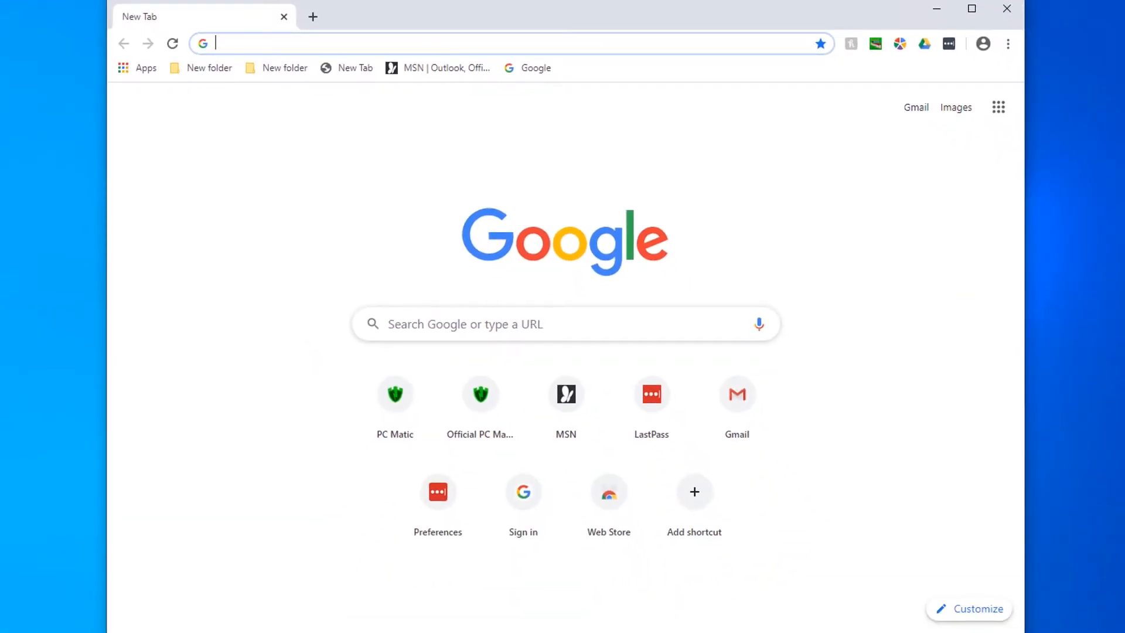
Step: Search Google for pcmatic and locate the official pcmatic.com listing among the results
type("pcmatic")
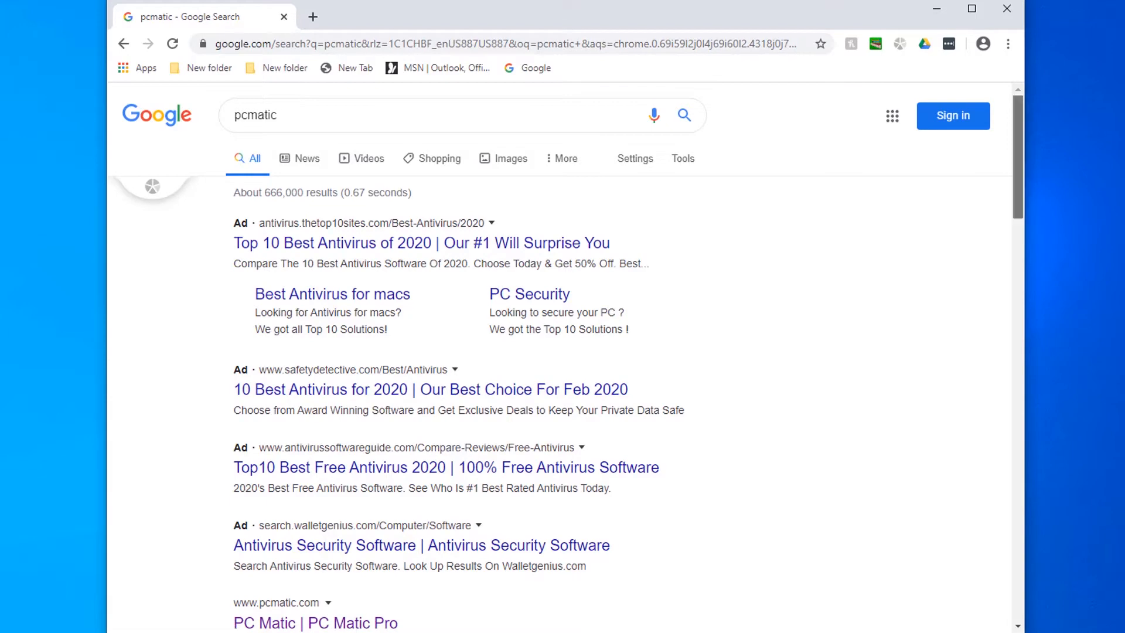
scroll("down", 3)
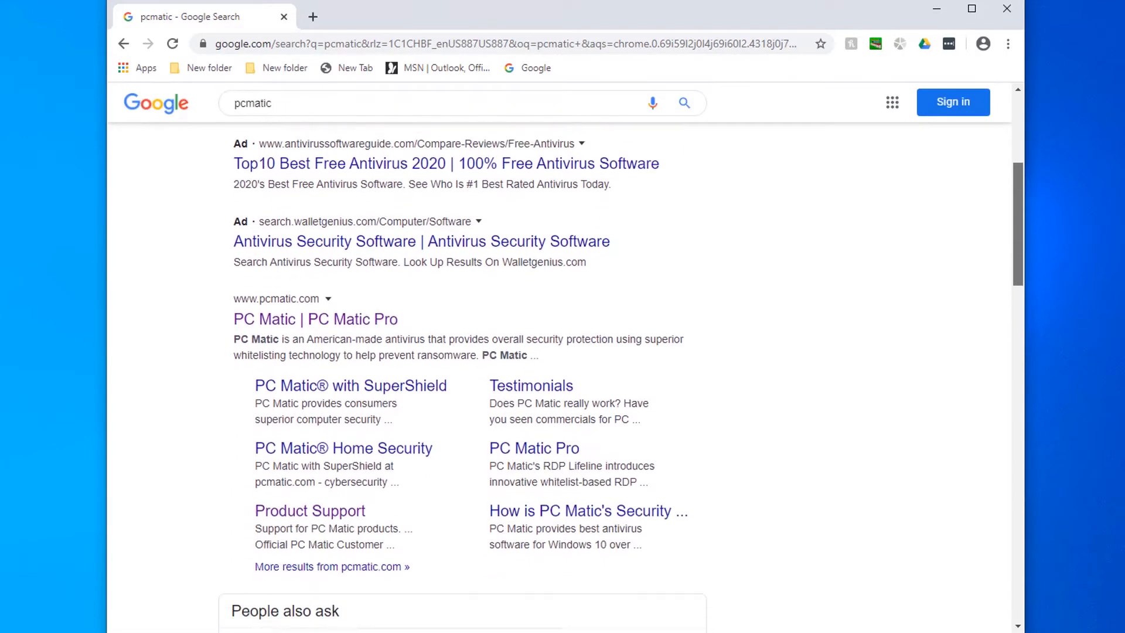
scroll("down", 3)
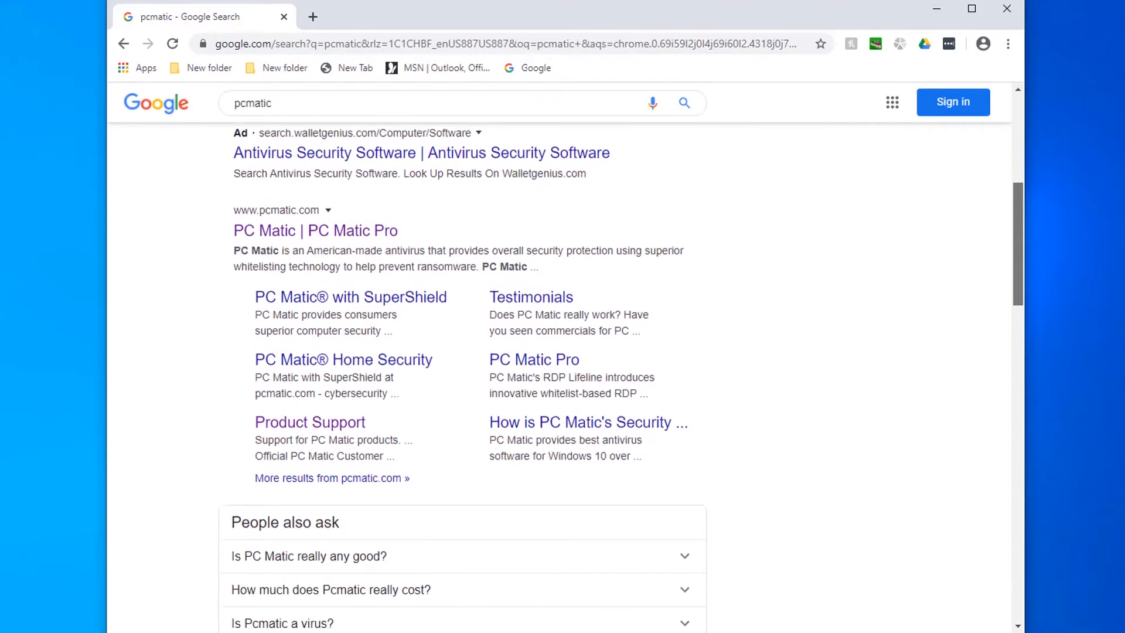
scroll("down", 3)
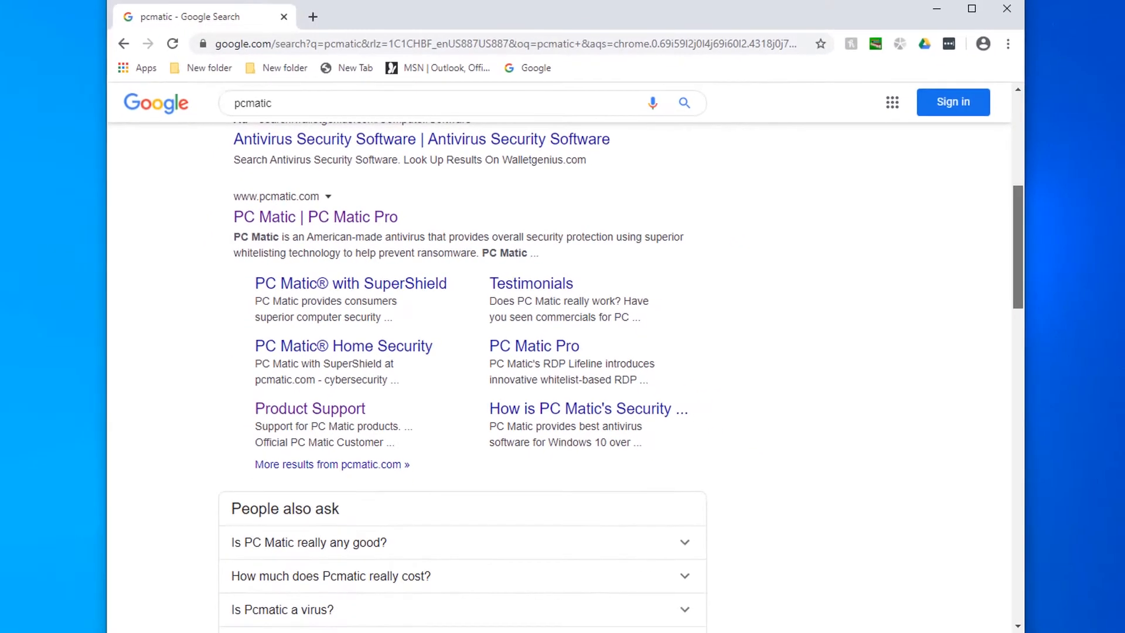
scroll("up", 3)
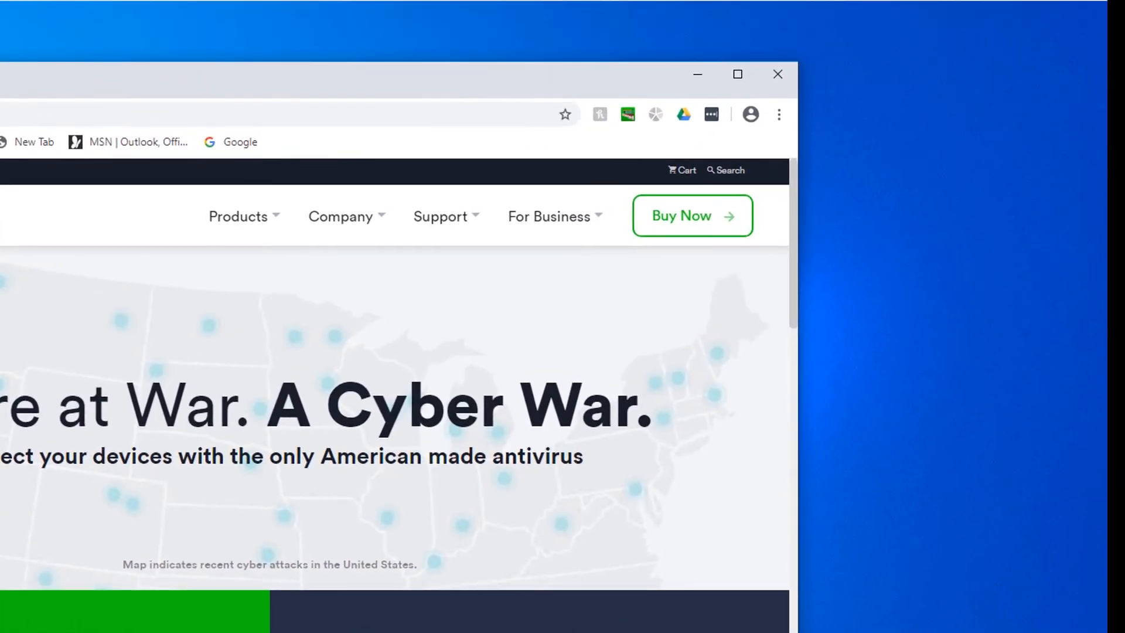
mouse_move(778, 113)
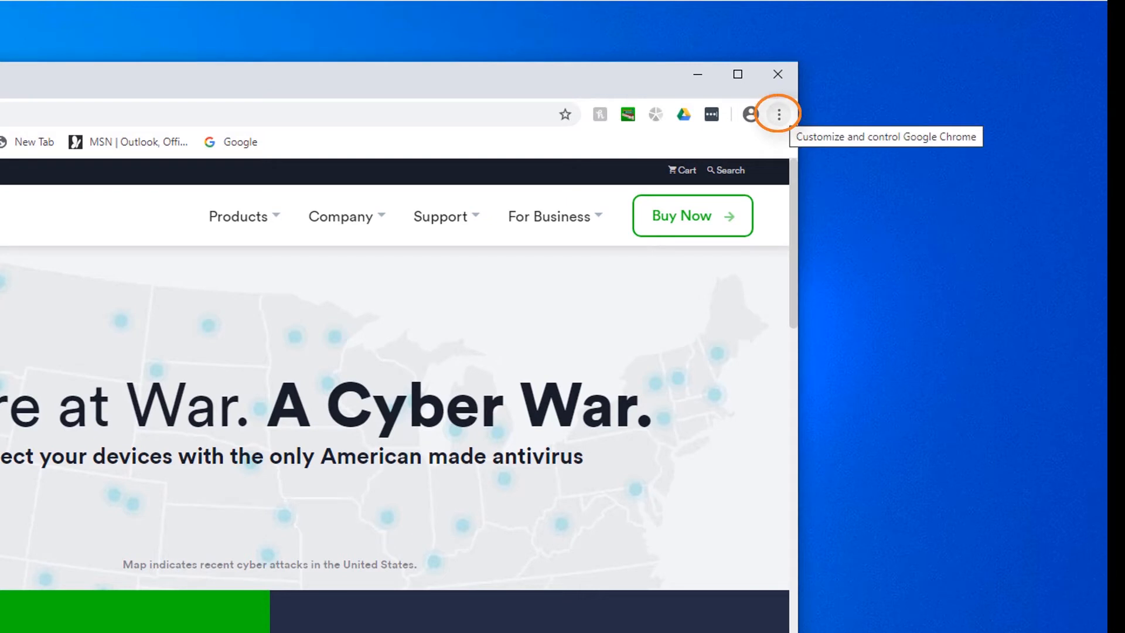
Step: Go to Extensions via More tools and switch on Adblock for Youtube
left_click(778, 114)
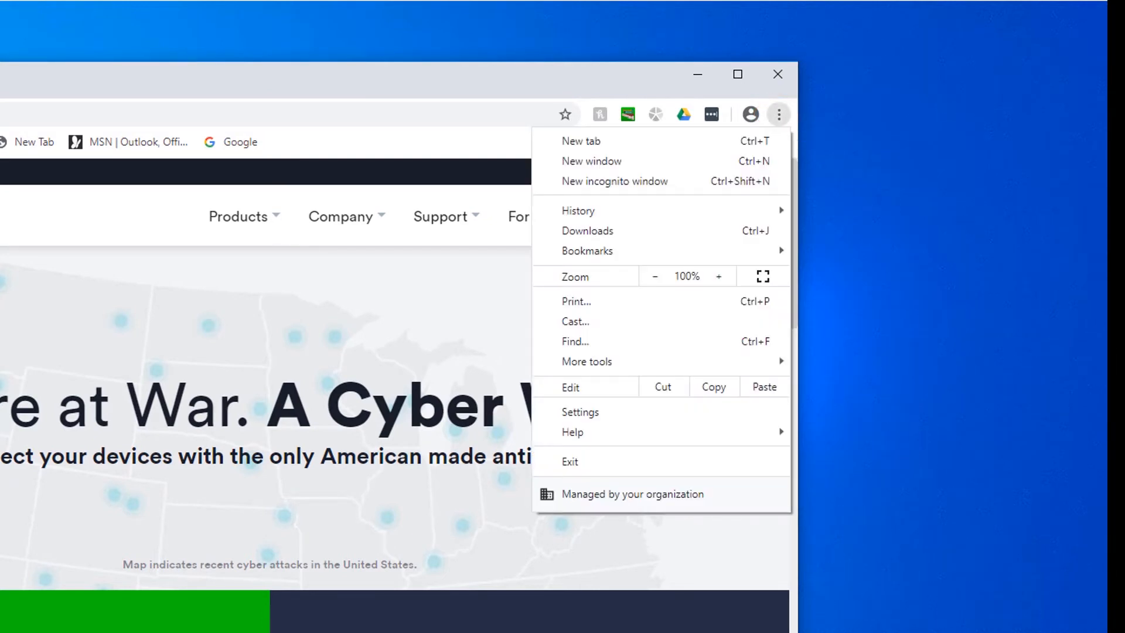
mouse_move(587, 361)
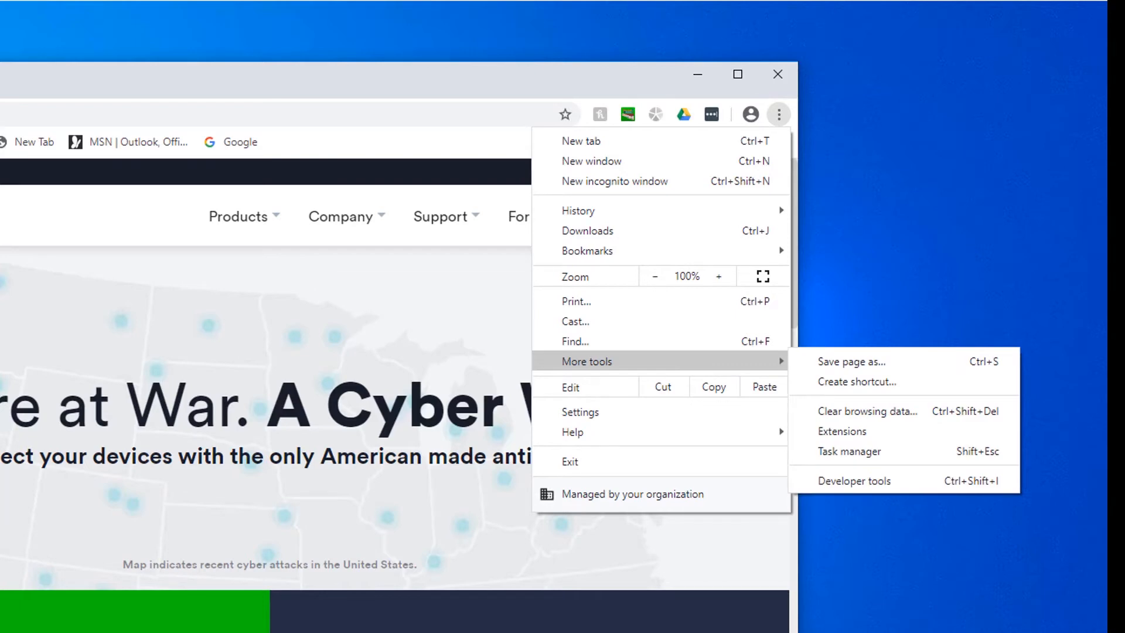
mouse_move(841, 432)
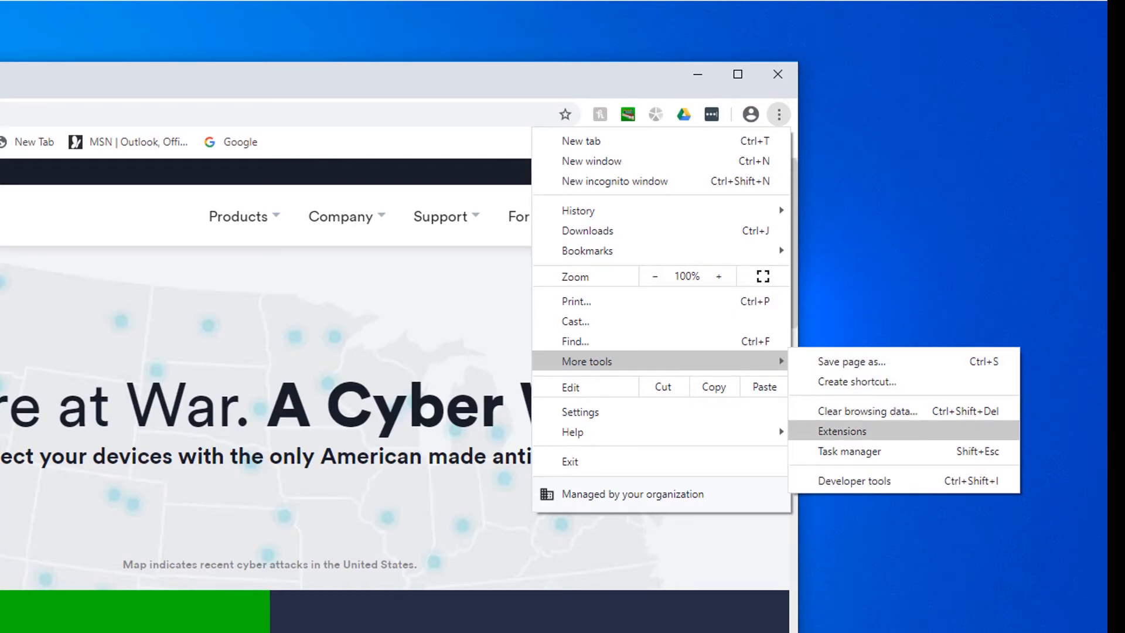
left_click(841, 432)
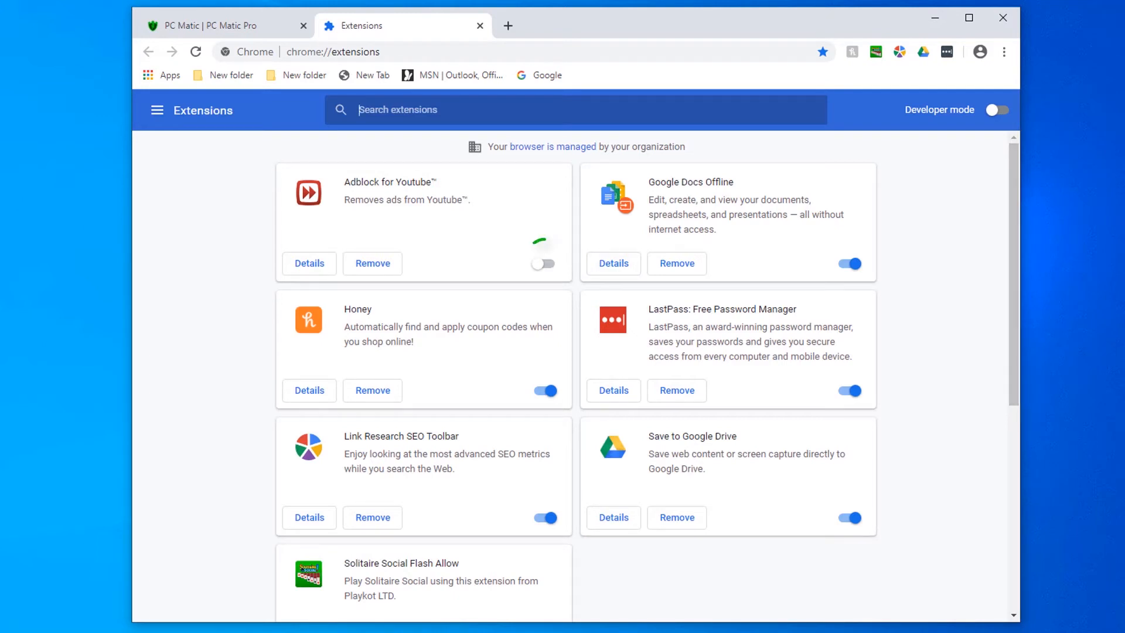
left_click(544, 262)
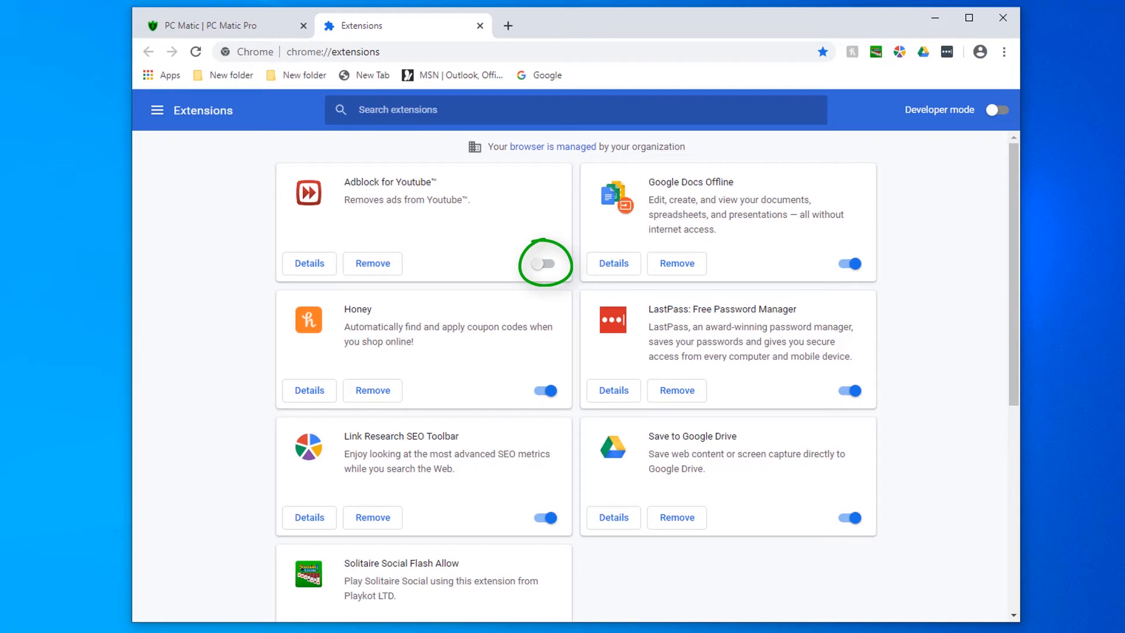
left_click(544, 263)
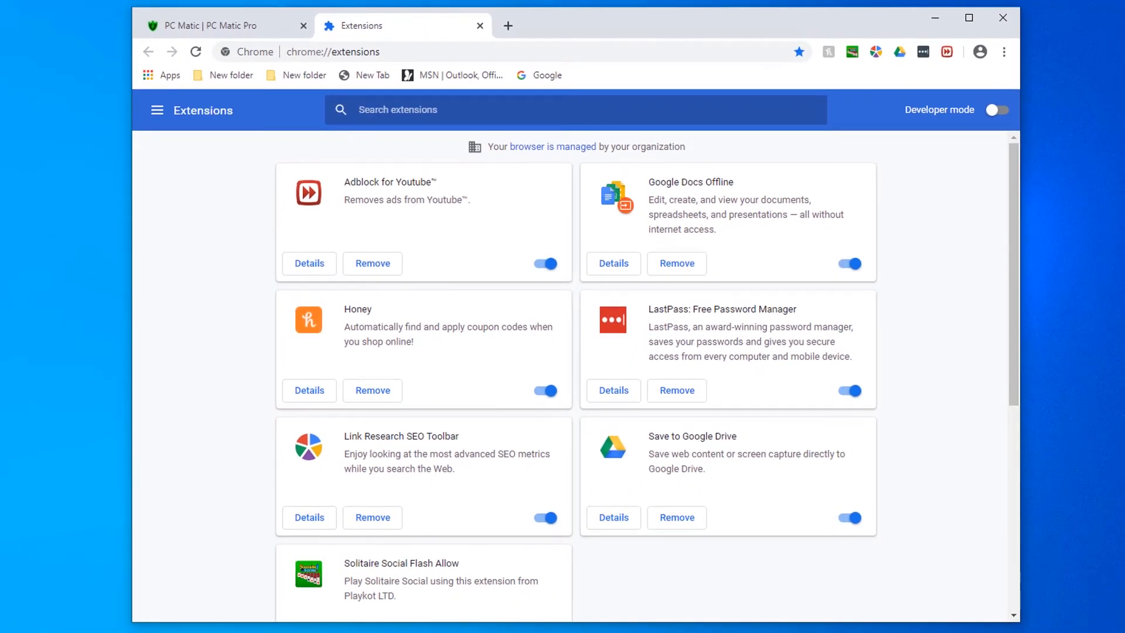
Step: Bring up Chrome's main options menu from the Extensions page
left_click(396, 110)
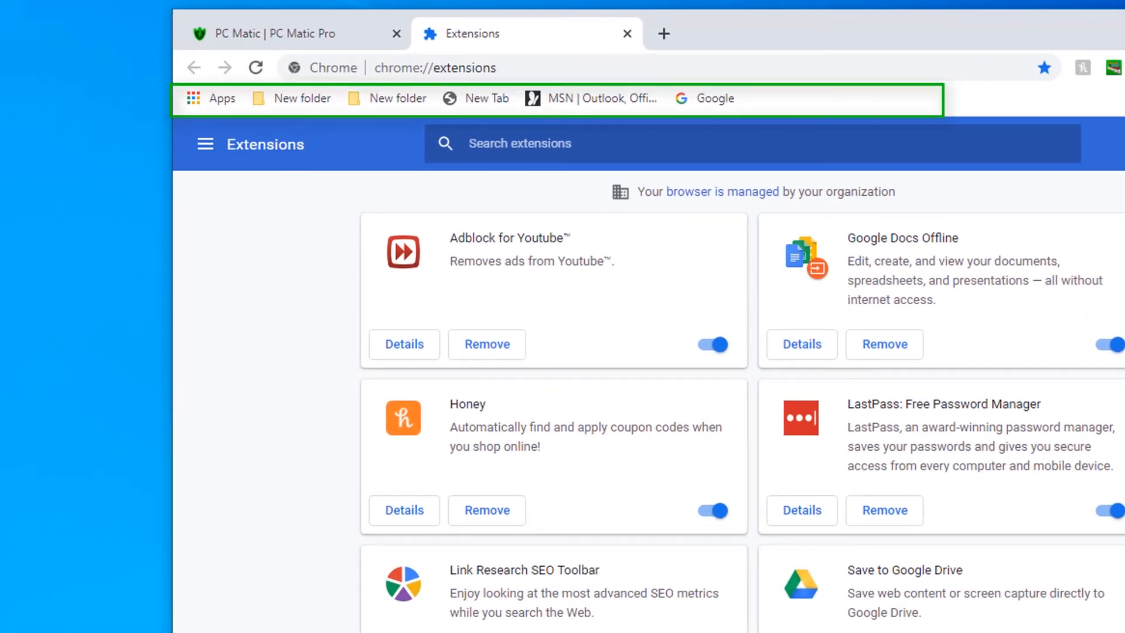
left_click(520, 143)
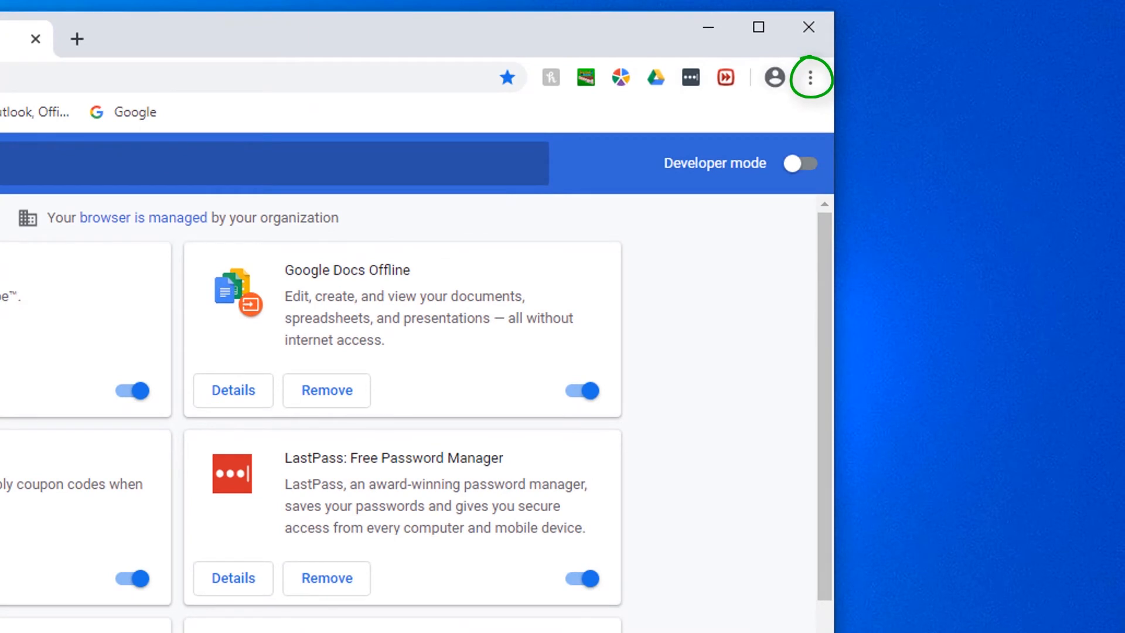
left_click(810, 78)
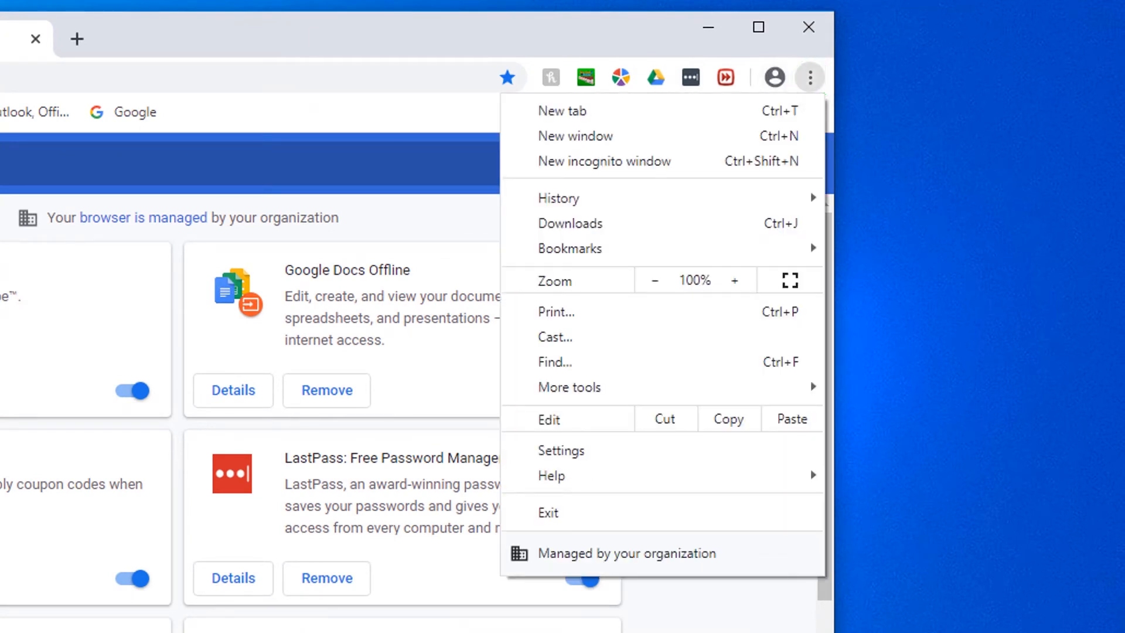
mouse_move(569, 249)
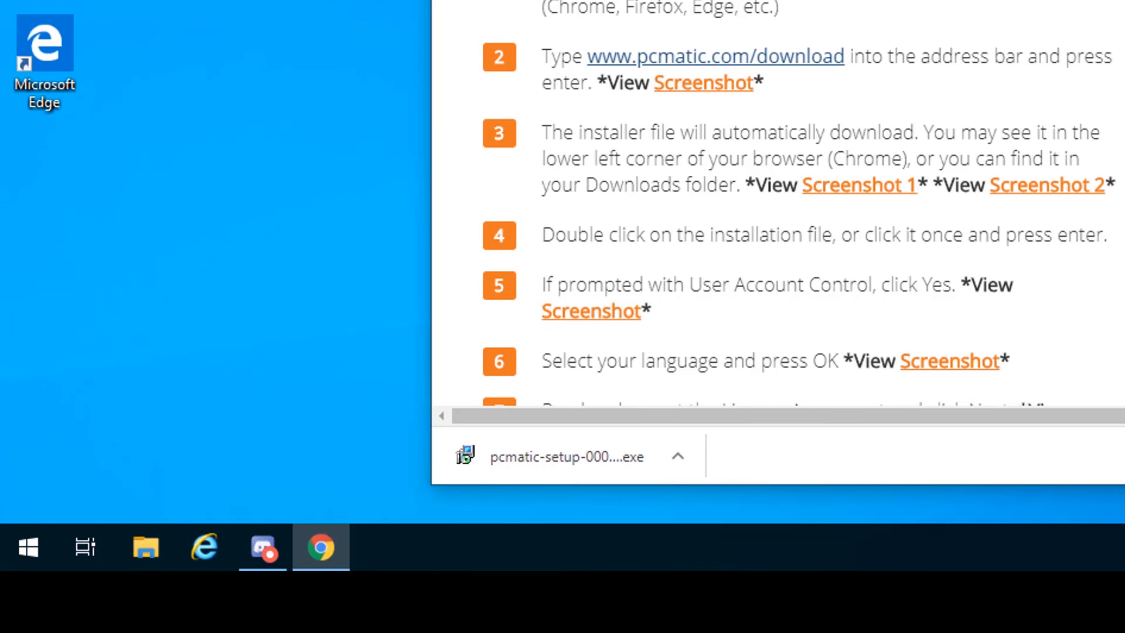
Step: Run pcmatic-setup-0000 (1) from Downloads, raising the Open File security warning
left_click(145, 548)
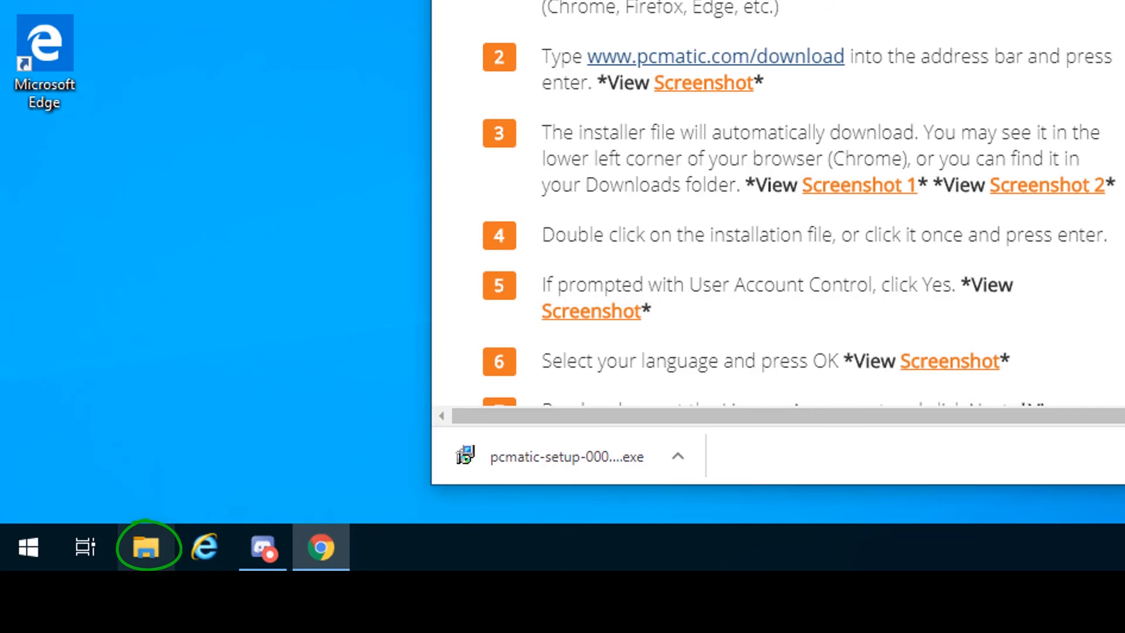
mouse_move(147, 549)
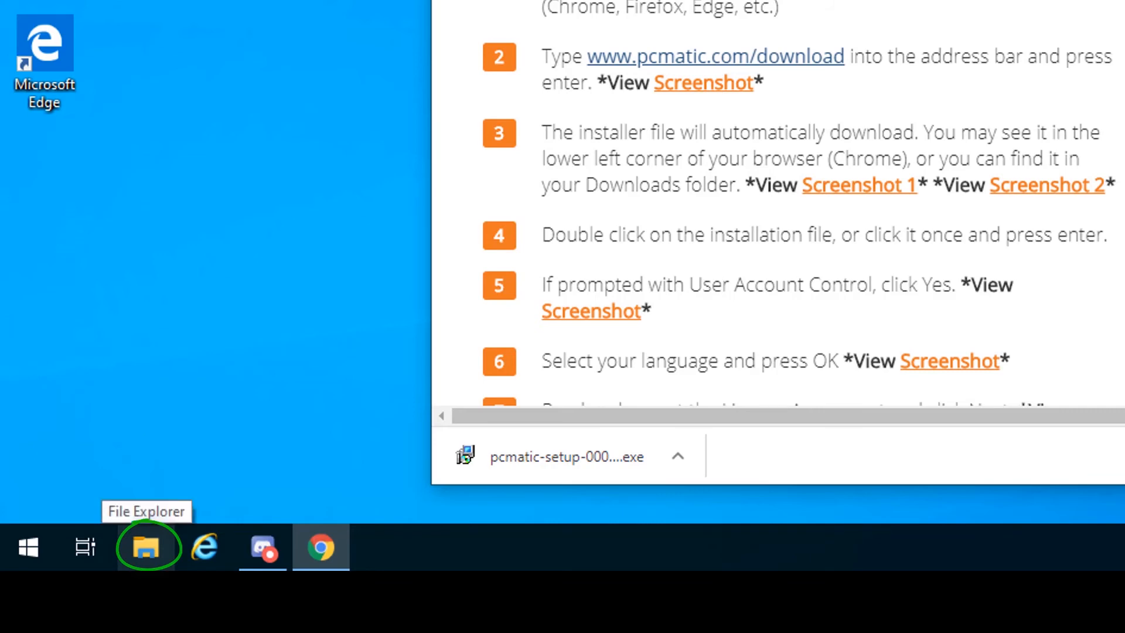
left_click(145, 546)
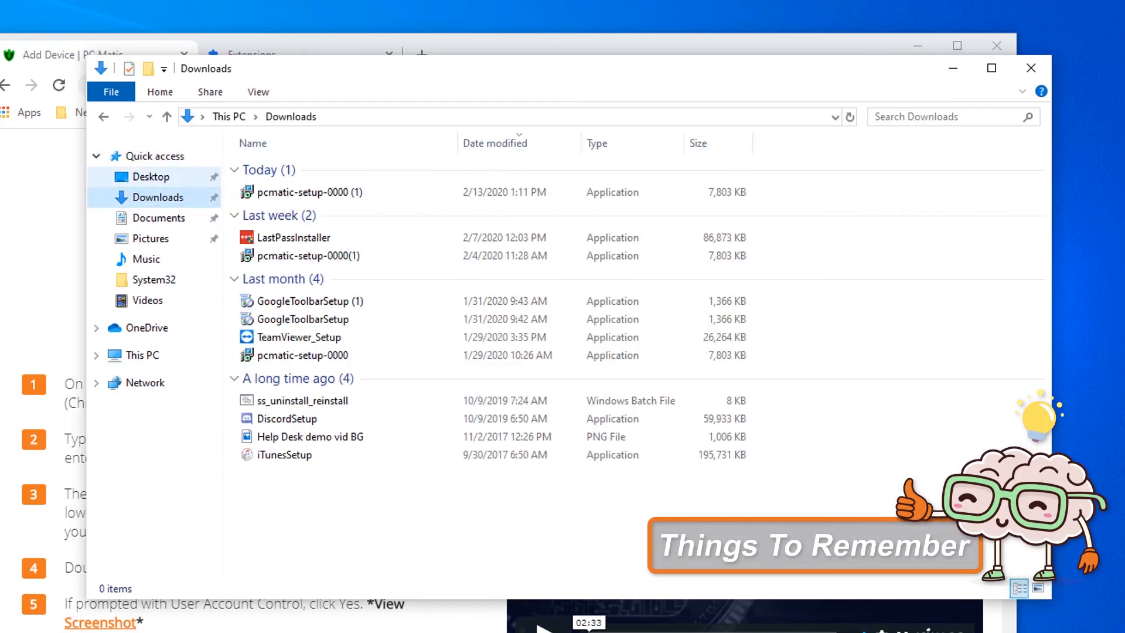
left_click(159, 197)
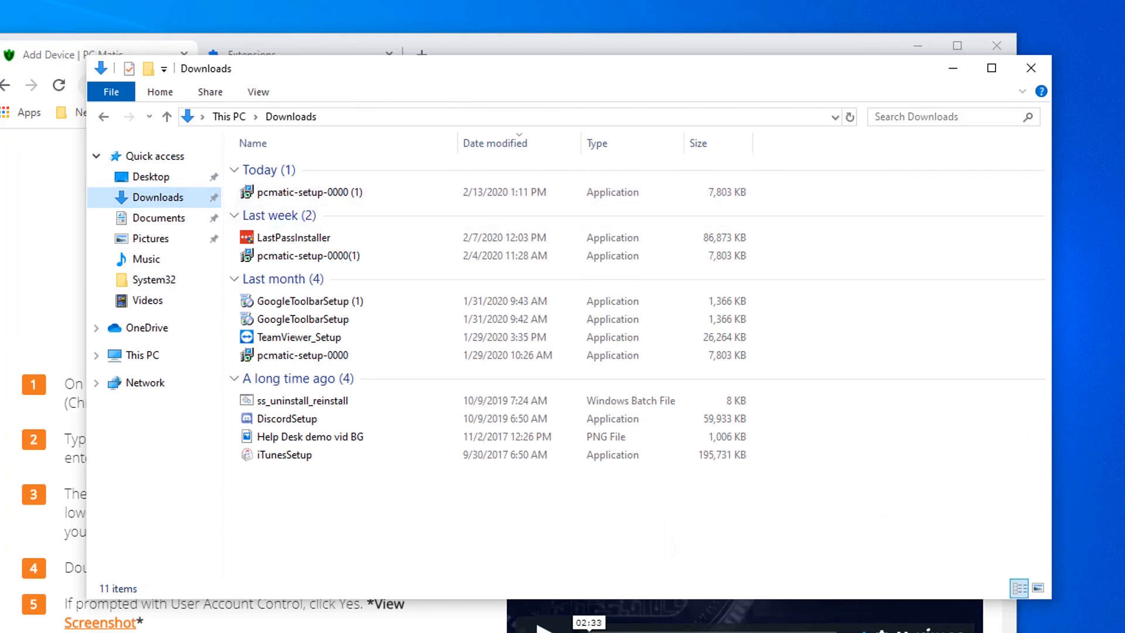
left_click(309, 193)
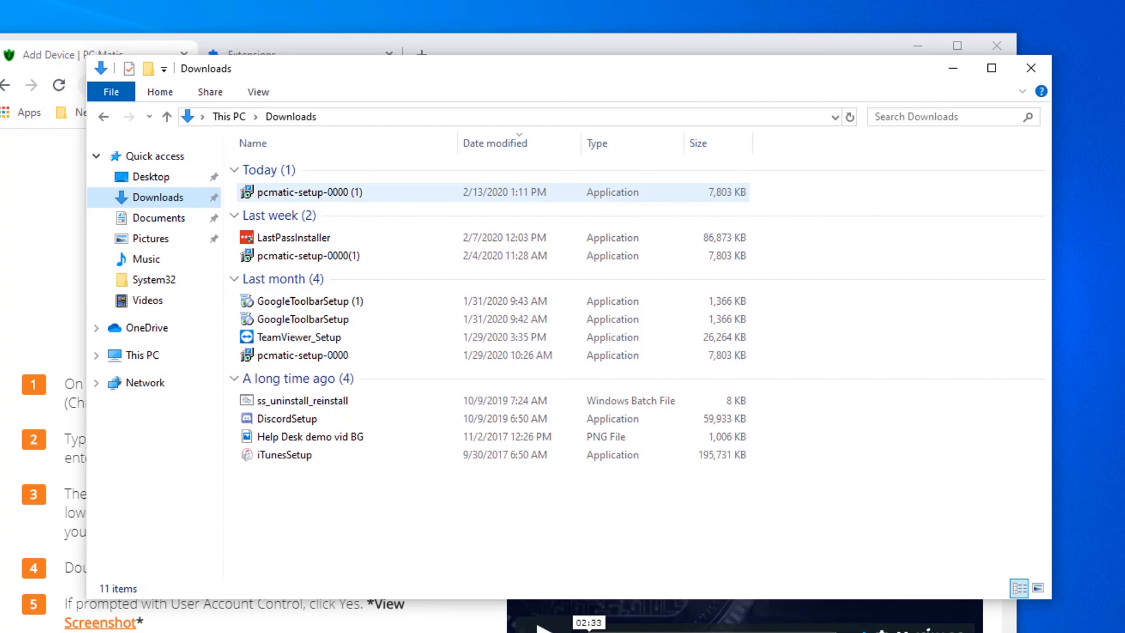
double_click(308, 193)
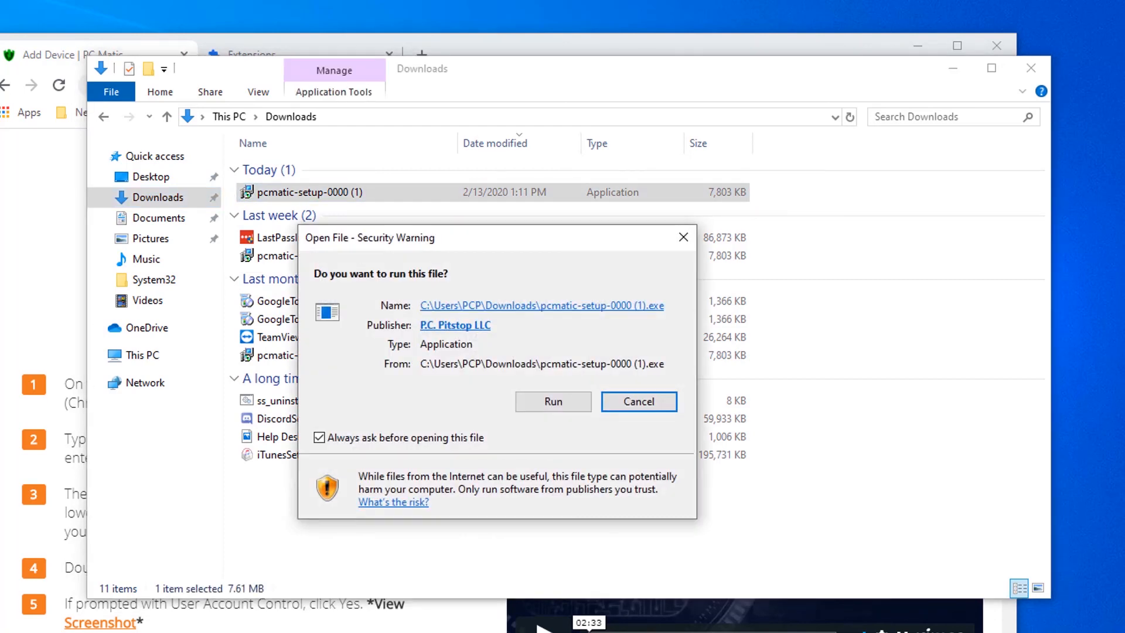